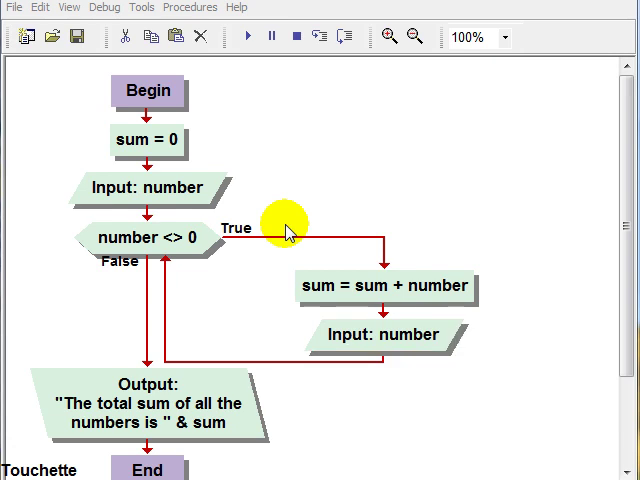
{"action": "mouse_move", "coordinate": [222, 197]}
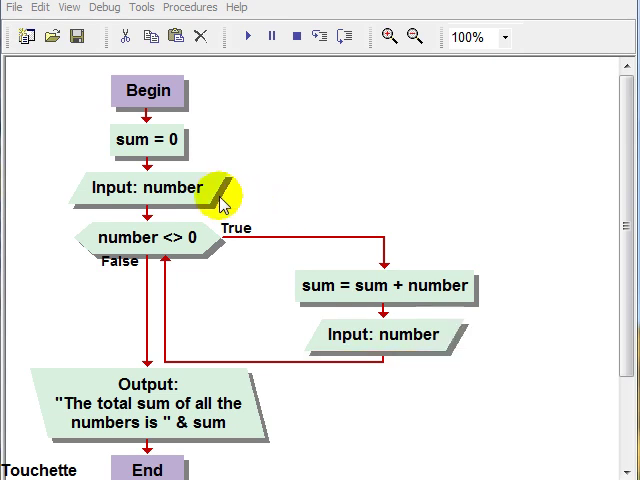
Step: Review both number inputs and add '!' to the loop condition
{"action": "double_click", "coordinate": [155, 188]}
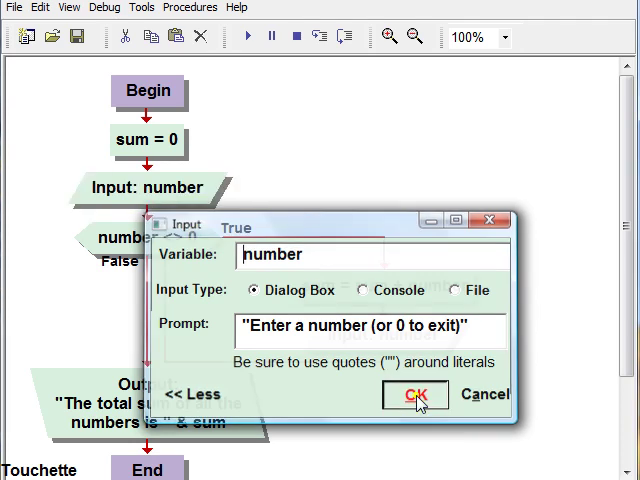
{"action": "left_click", "coordinate": [413, 393]}
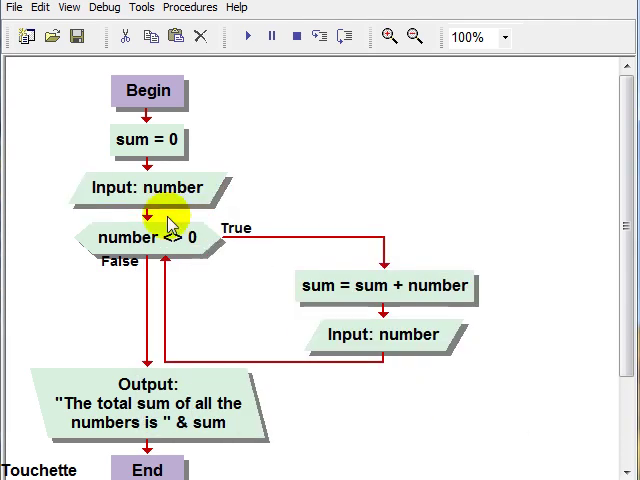
{"action": "mouse_move", "coordinate": [188, 195]}
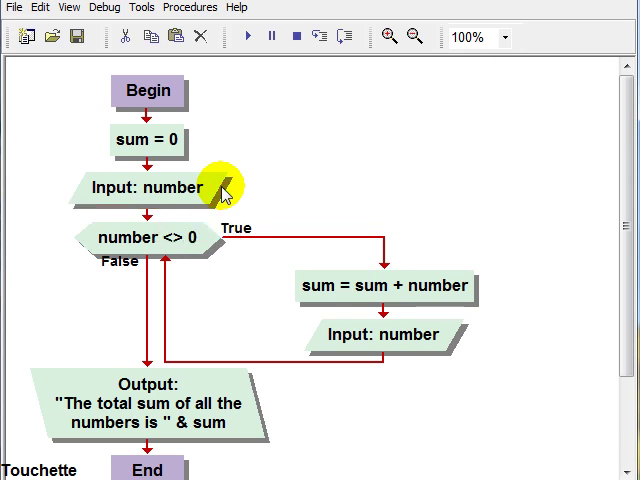
{"action": "mouse_move", "coordinate": [195, 235]}
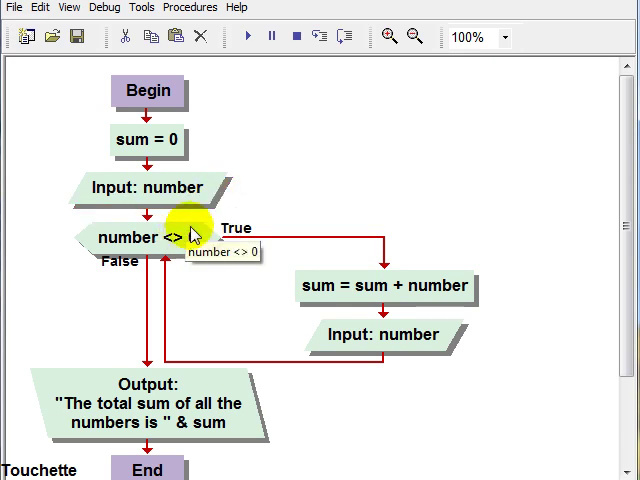
{"action": "double_click", "coordinate": [155, 237]}
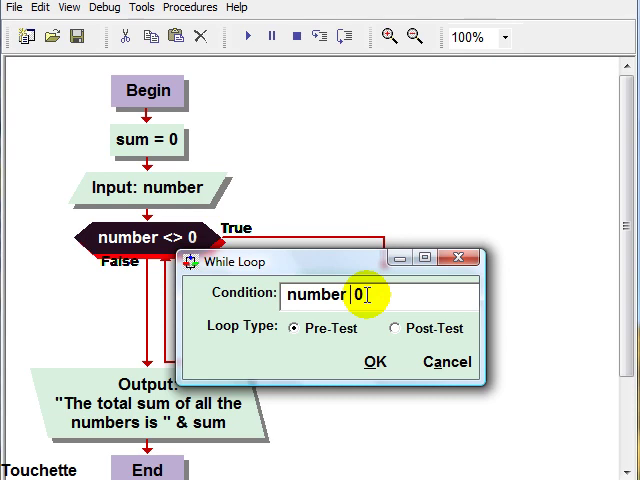
{"action": "type", "text": "!"}
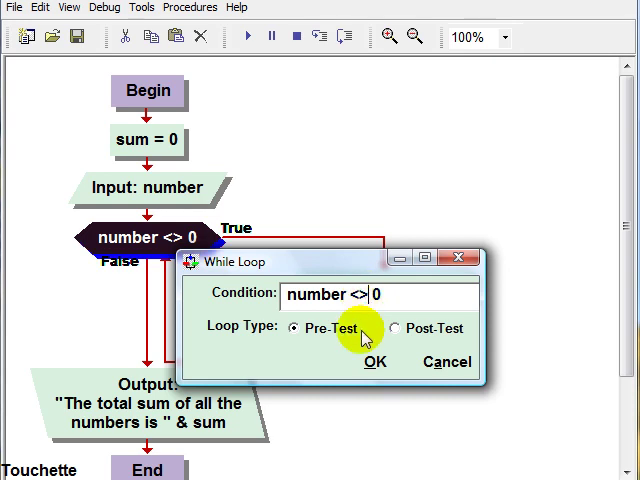
{"action": "left_click", "coordinate": [374, 361]}
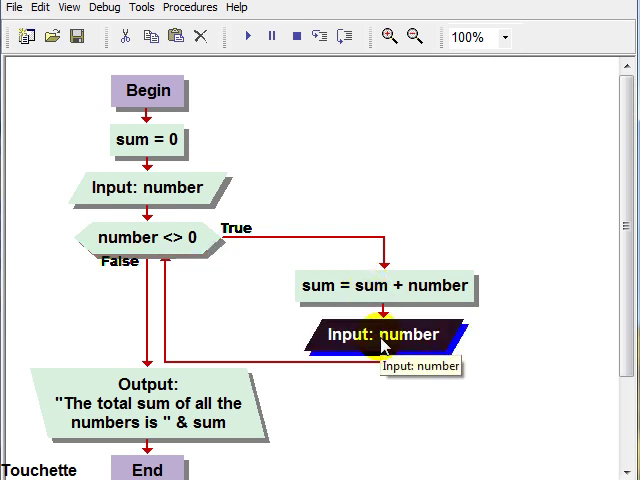
{"action": "double_click", "coordinate": [380, 334]}
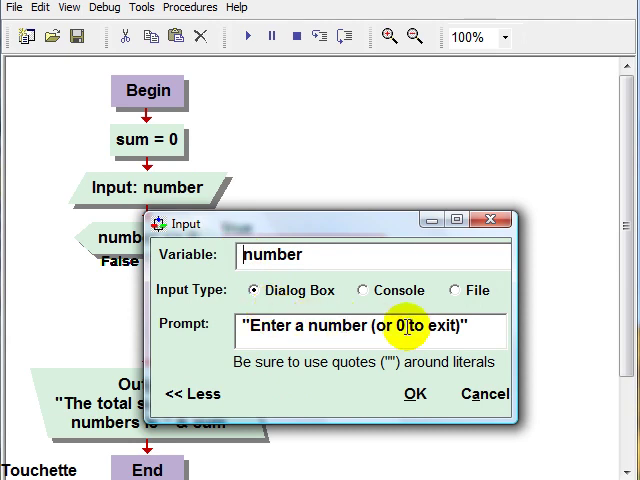
{"action": "left_click", "coordinate": [414, 393]}
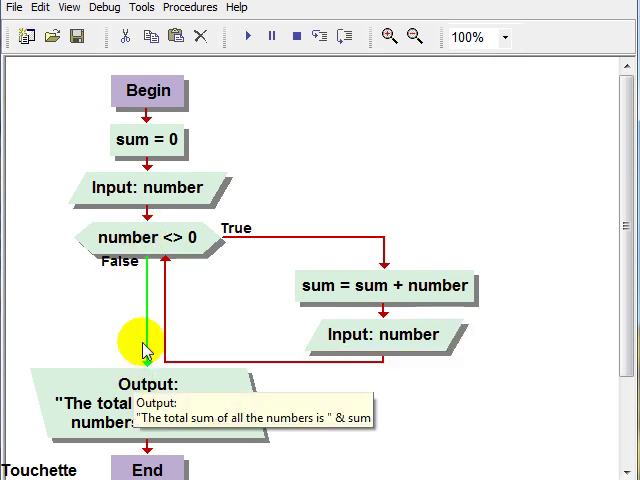
{"action": "mouse_move", "coordinate": [158, 238]}
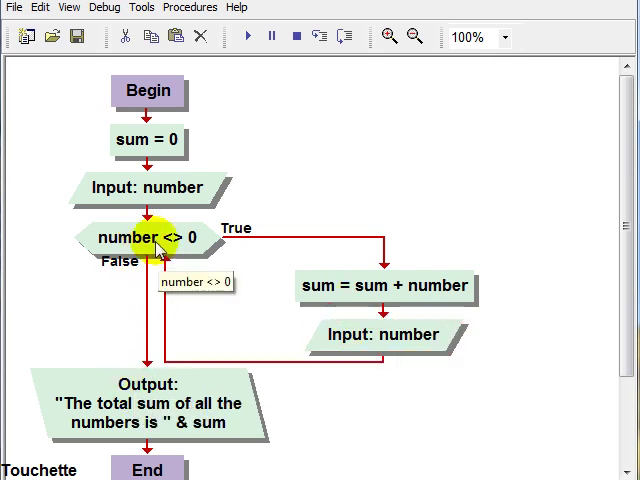
{"action": "mouse_move", "coordinate": [168, 200]}
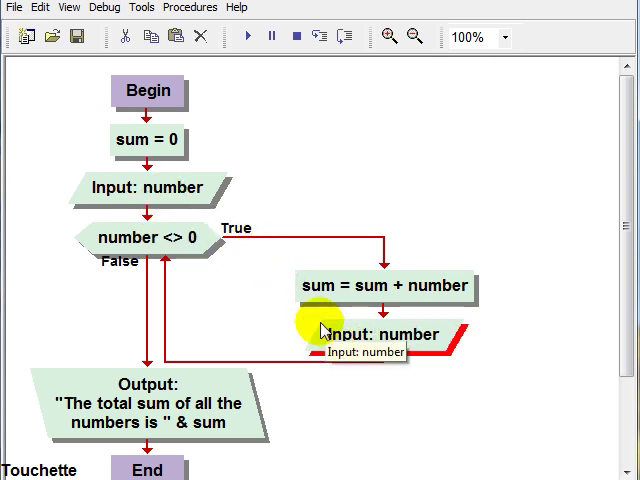
{"action": "mouse_move", "coordinate": [200, 238]}
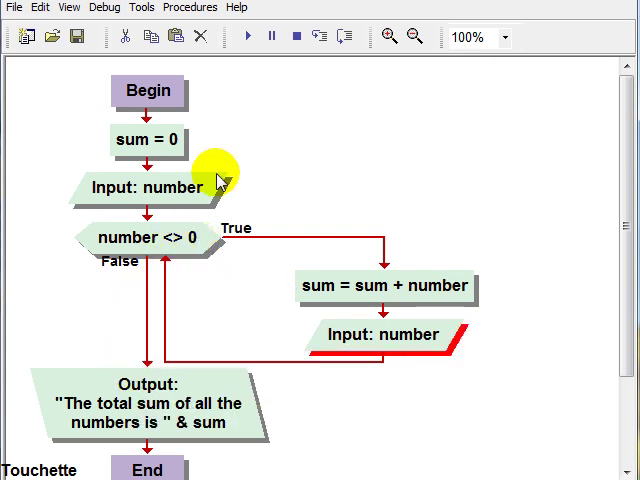
Step: Run the flowchart, entering numbers and then 0 to reach a total sum of 15
{"action": "left_click", "coordinate": [247, 37]}
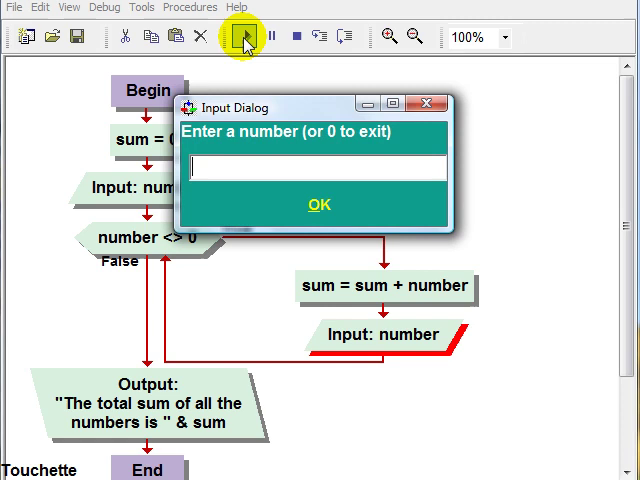
{"action": "type", "text": "1"}
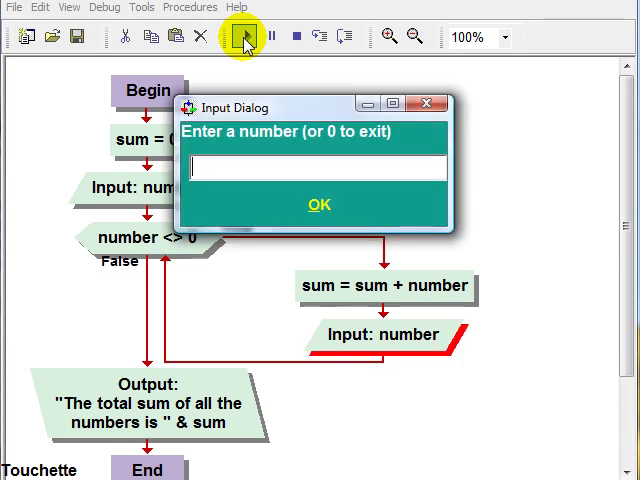
{"action": "type", "text": "5"}
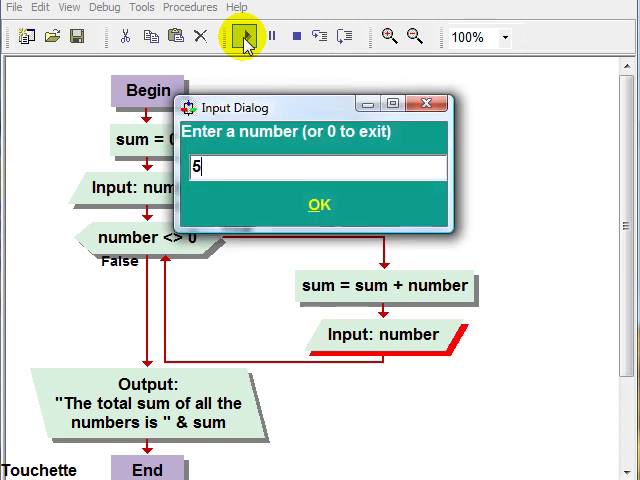
{"action": "type", "text": "0"}
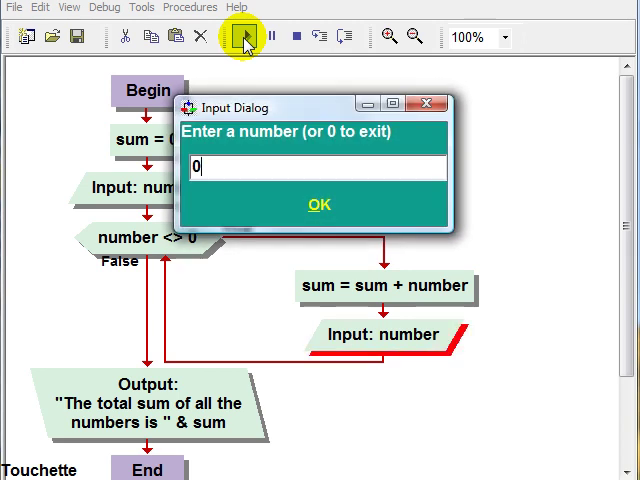
{"action": "left_click", "coordinate": [318, 204]}
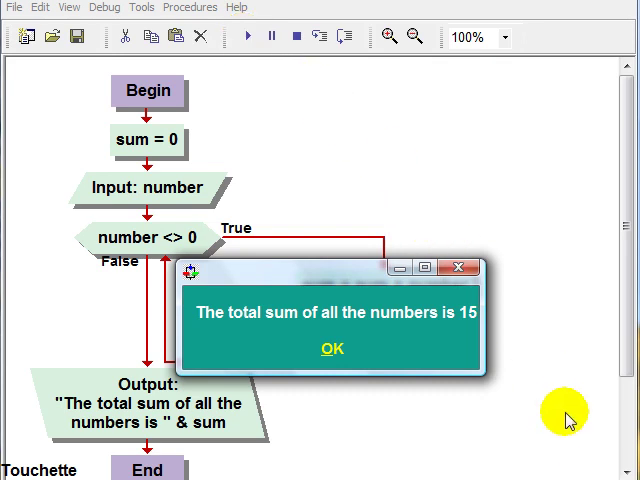
{"action": "mouse_move", "coordinate": [568, 420]}
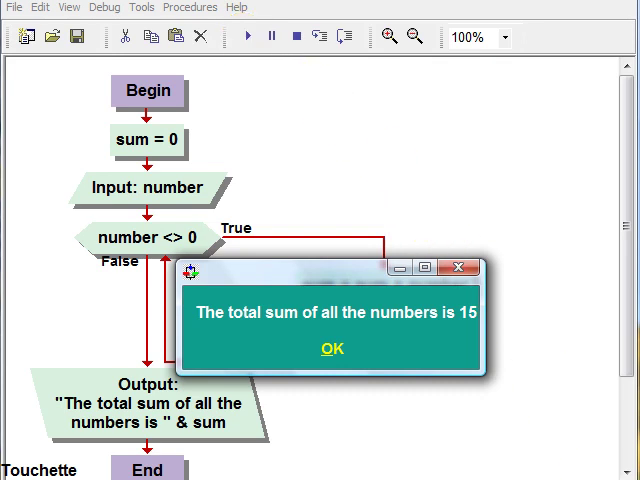